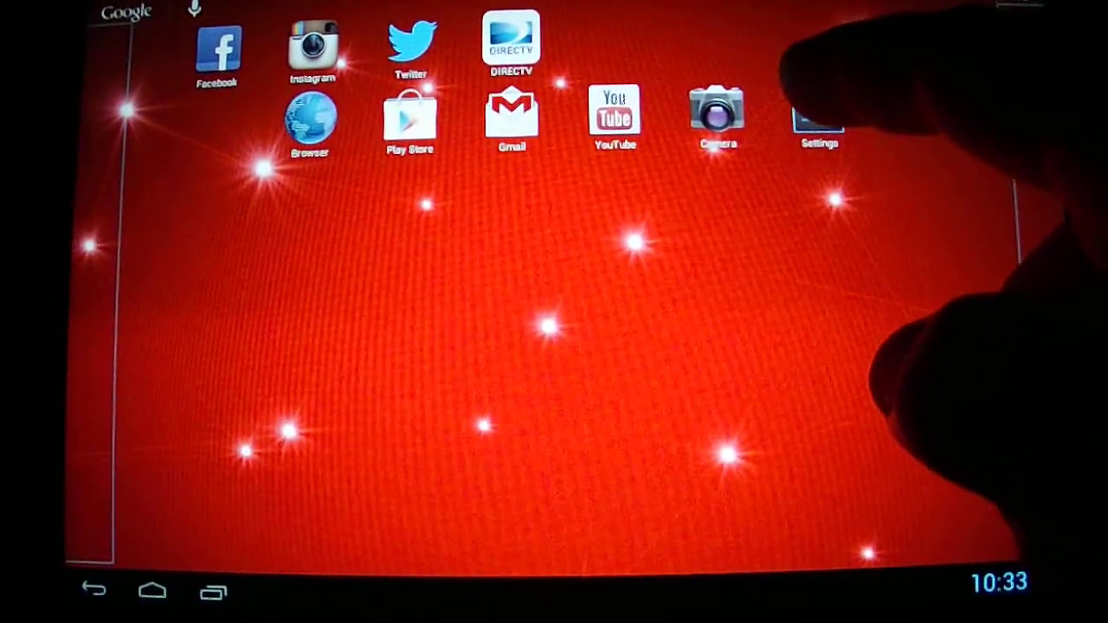
# Step: Enable Unknown sources under Security in Android Settings so non-Market apps can install
pyautogui.click(818, 117)
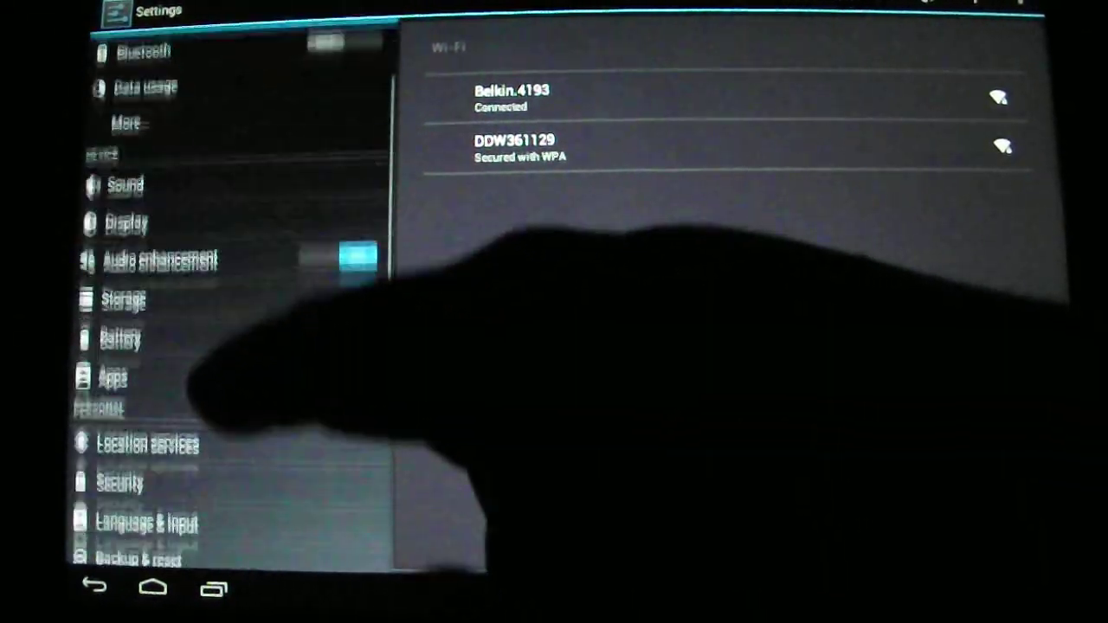
pyautogui.scroll(-3)
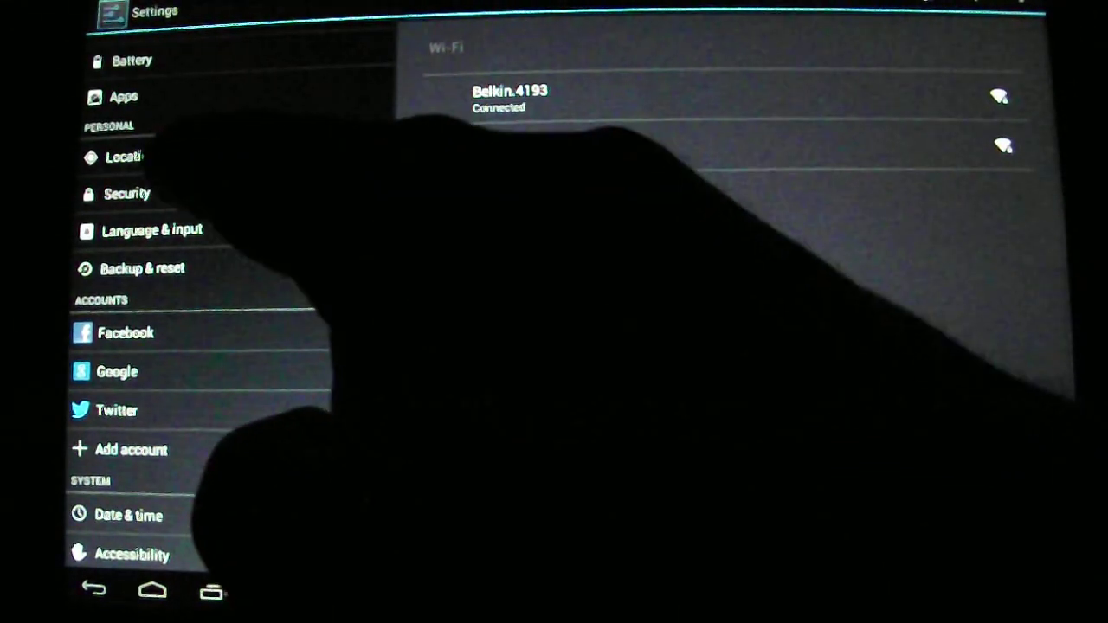
pyautogui.click(128, 193)
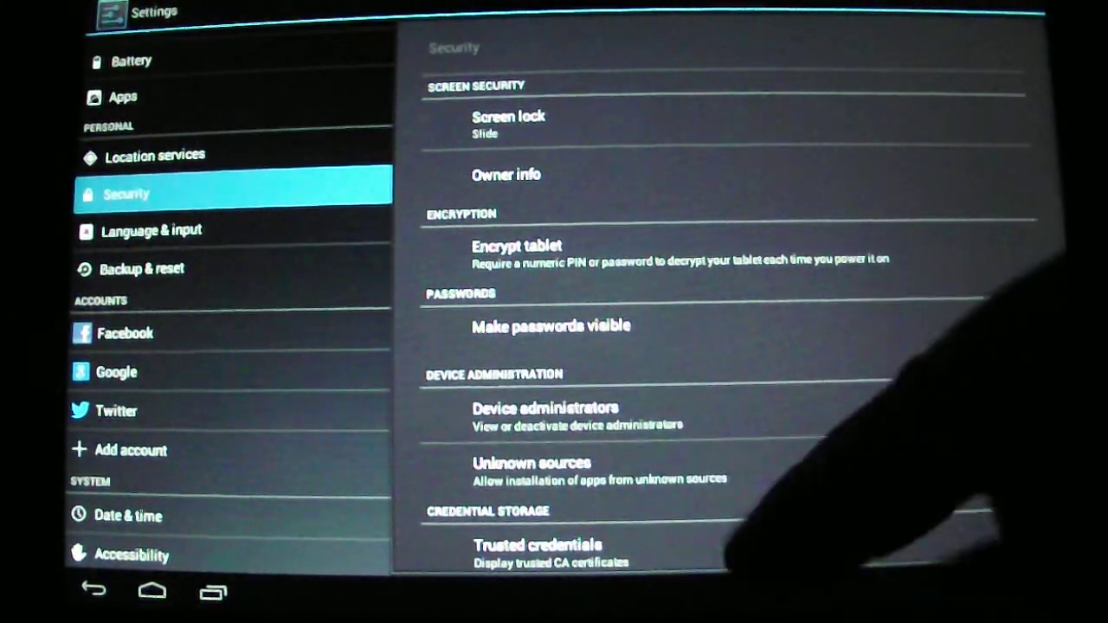
pyautogui.click(551, 326)
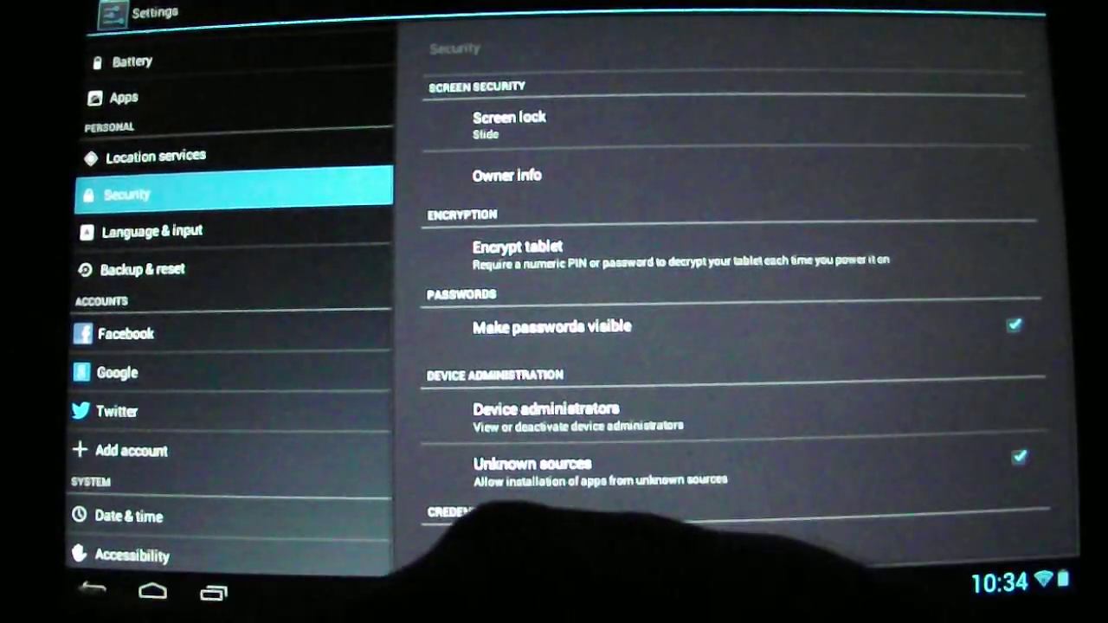
pyautogui.click(153, 591)
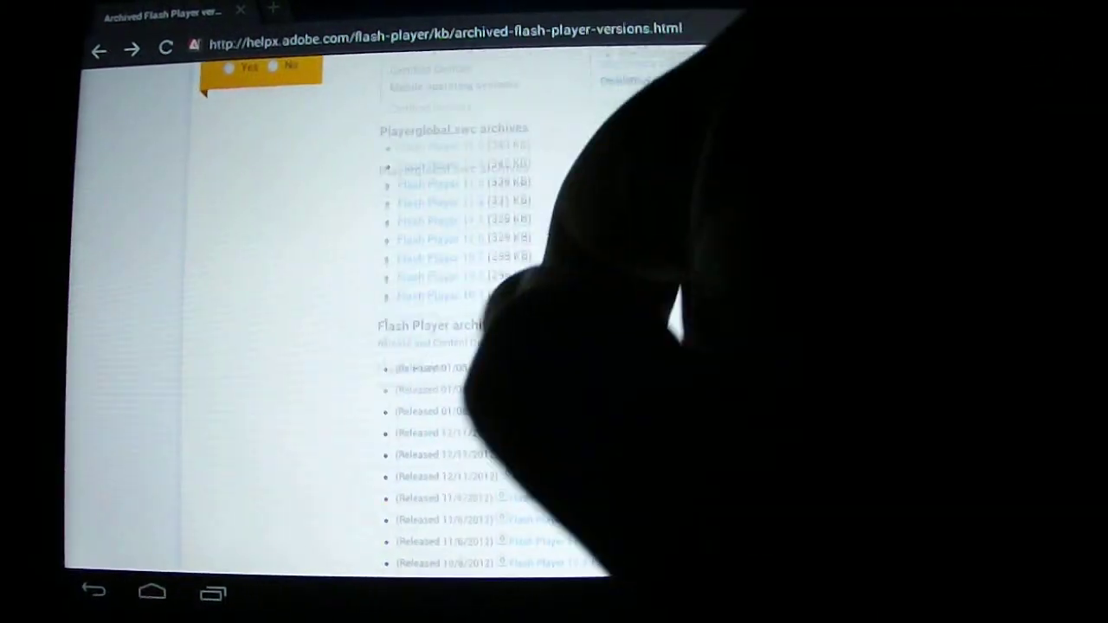
# Step: Run a Google search for 'adobe flash player archive' from the browser search box
pyautogui.scroll(3)
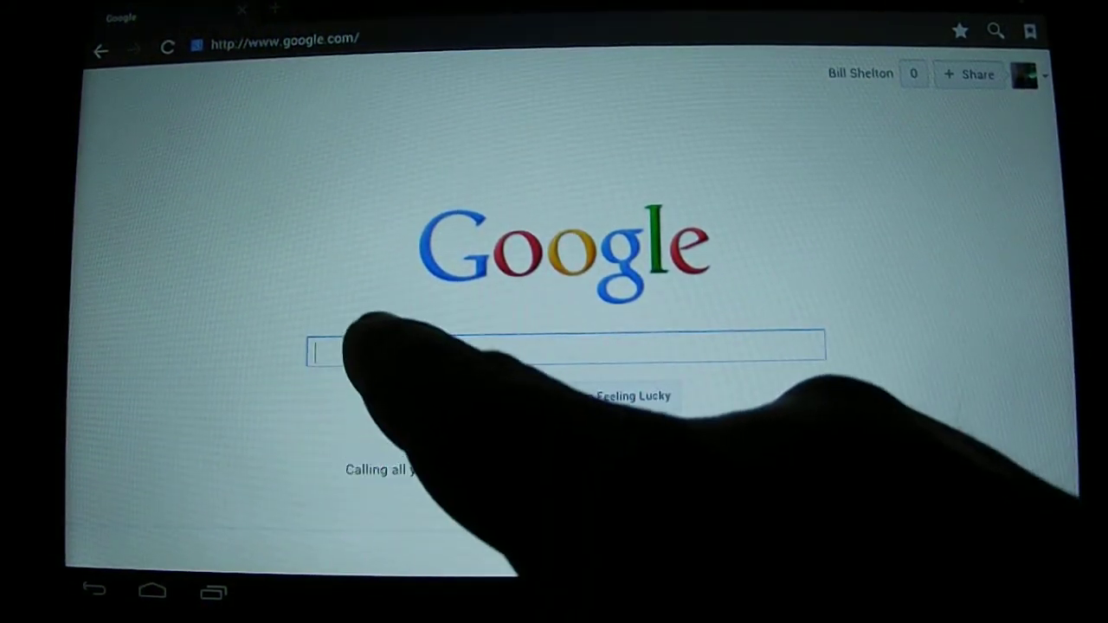
pyautogui.click(563, 350)
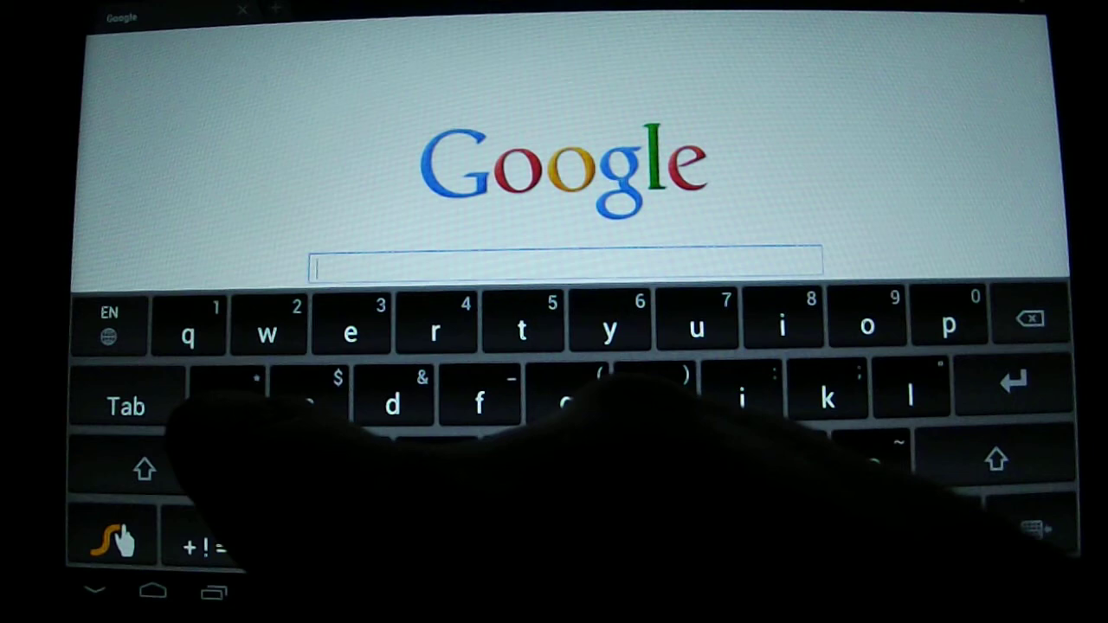
pyautogui.write('ado')
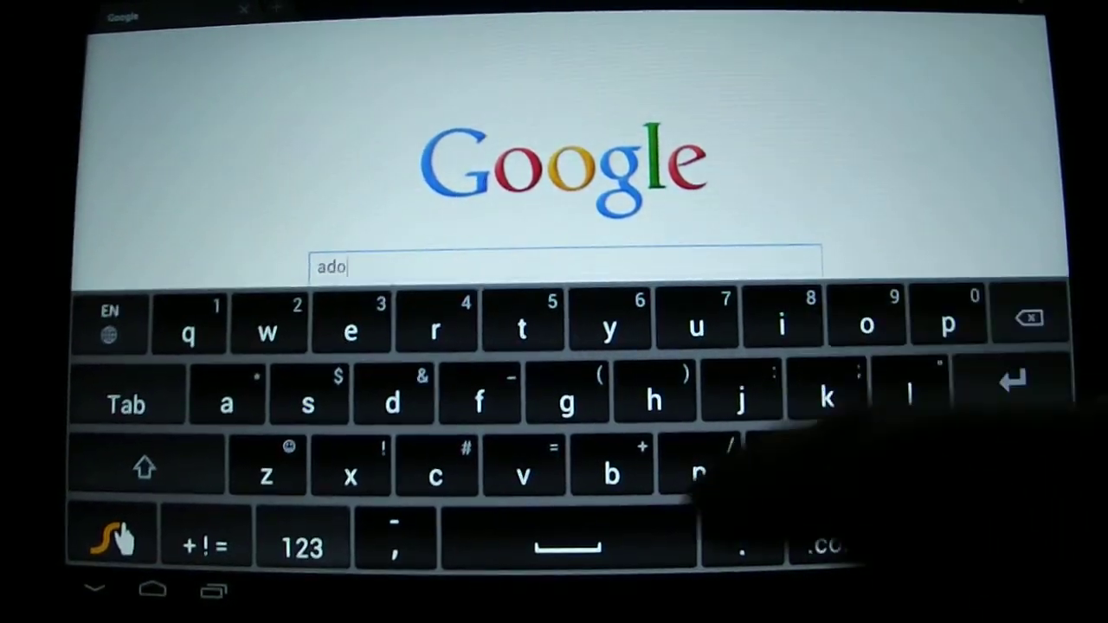
pyautogui.write('be')
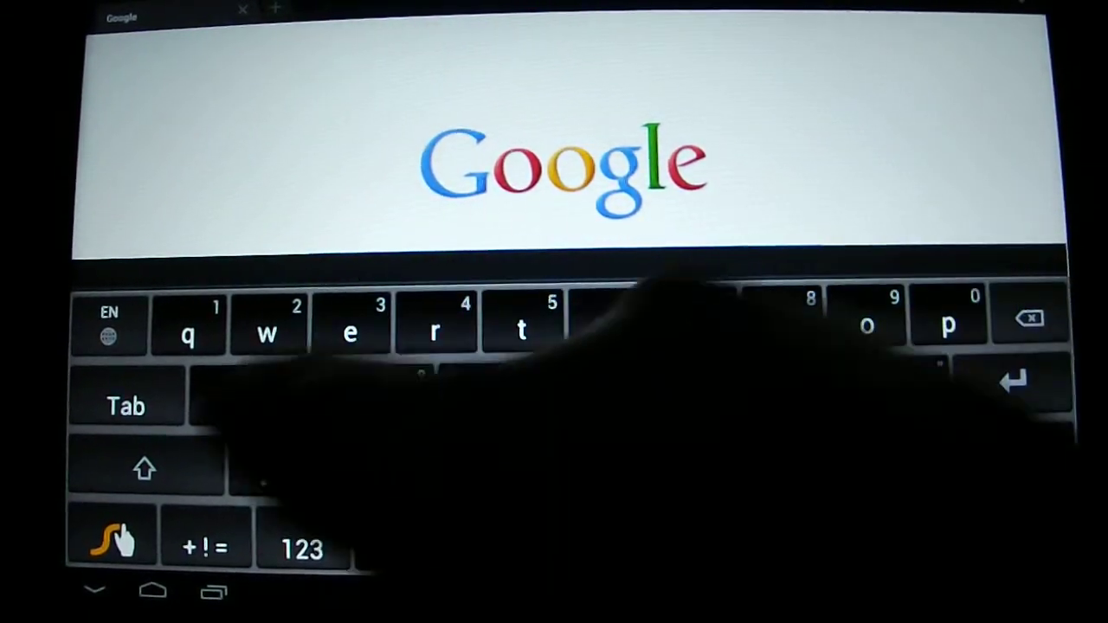
pyautogui.write('adobe flash player archive')
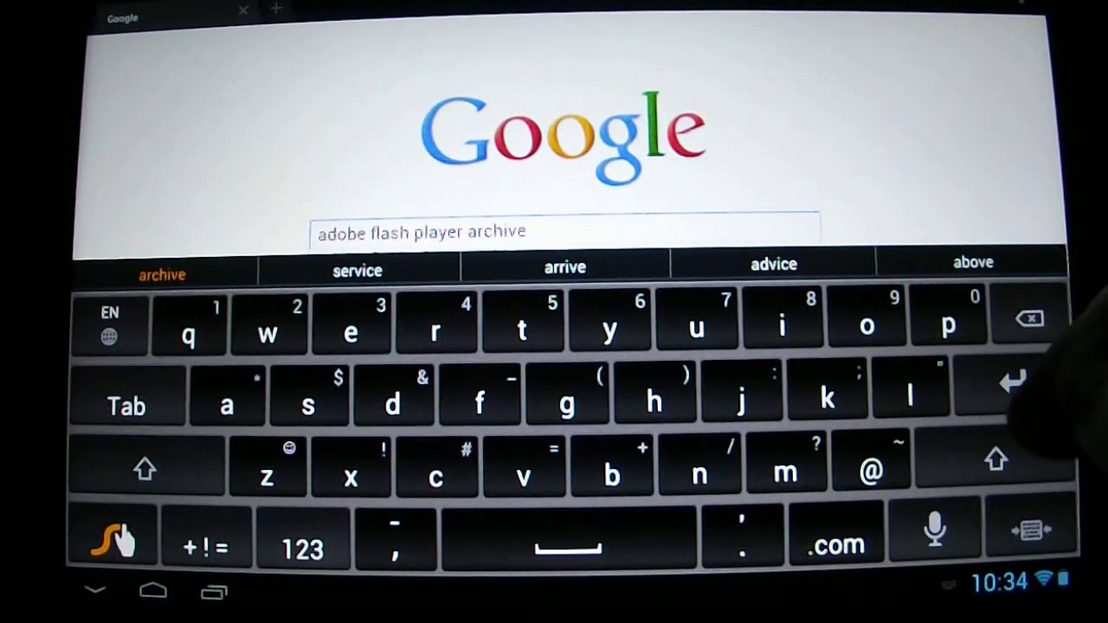
pyautogui.press('enter')
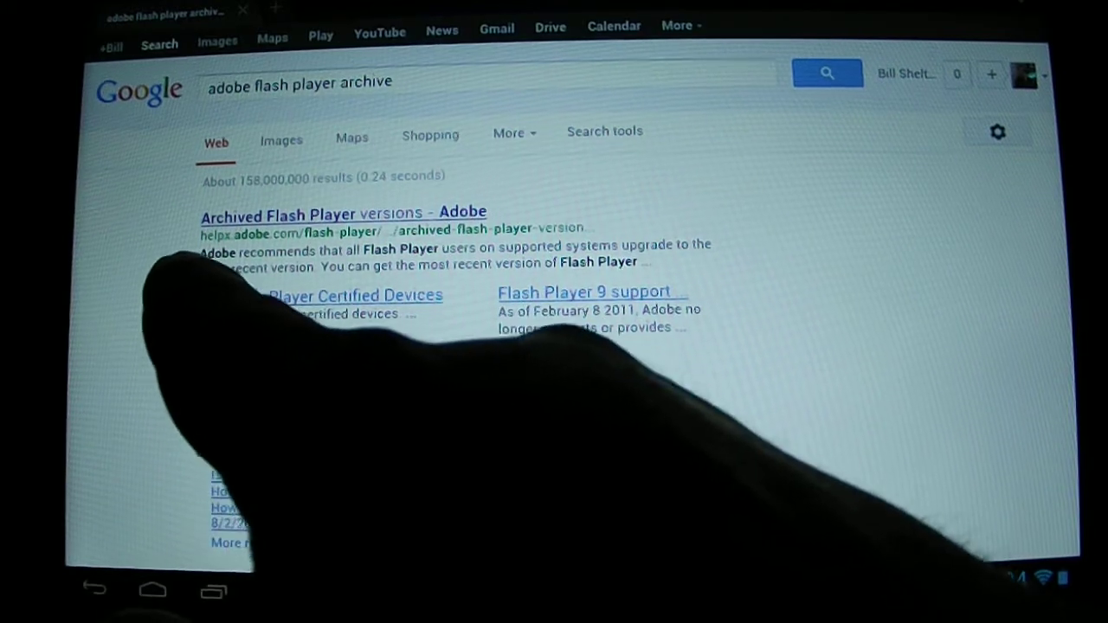
# Step: Follow the 'Archived Flash Player versions - Adobe' search result
pyautogui.scroll(-3)
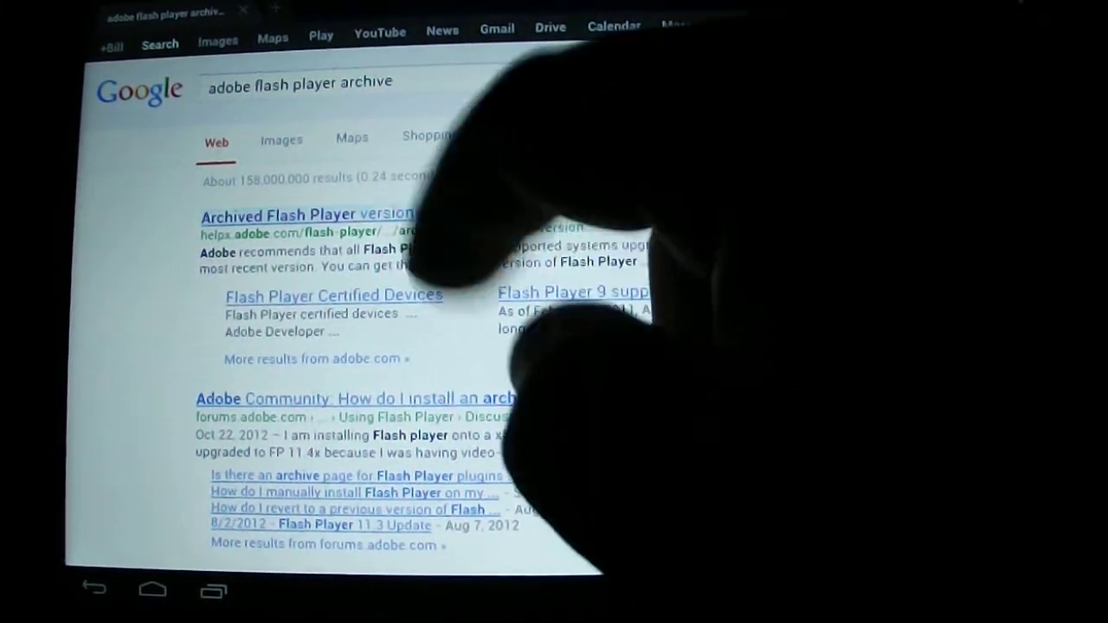
pyautogui.click(307, 215)
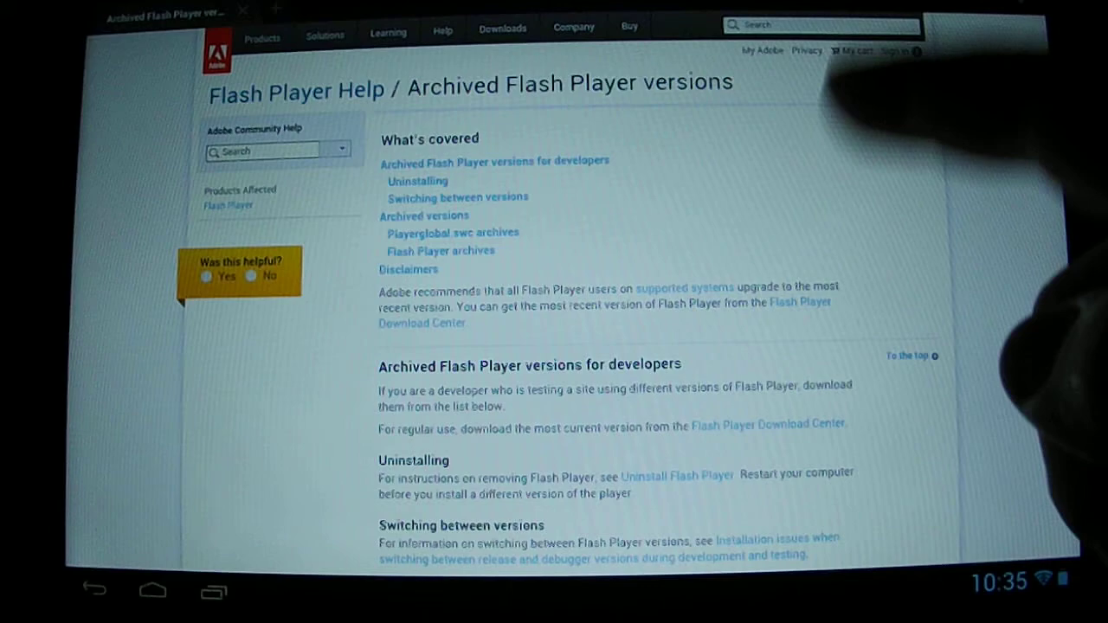
# Step: Scroll the archive page down to the Flash Player for Android 4.0 archives list
pyautogui.scroll(-3)
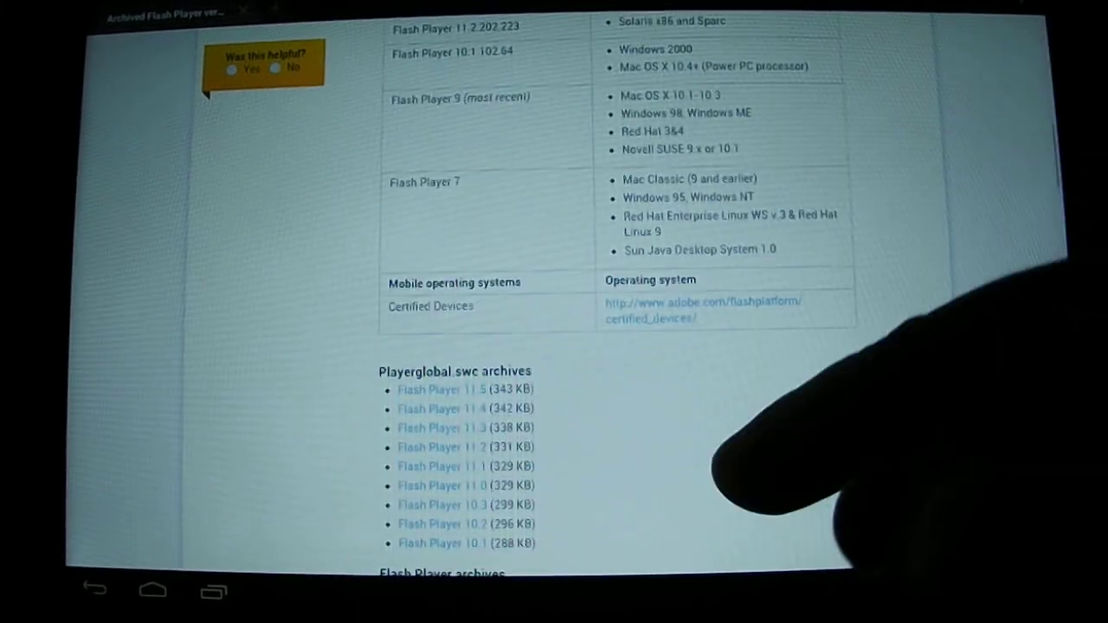
pyautogui.scroll(-3)
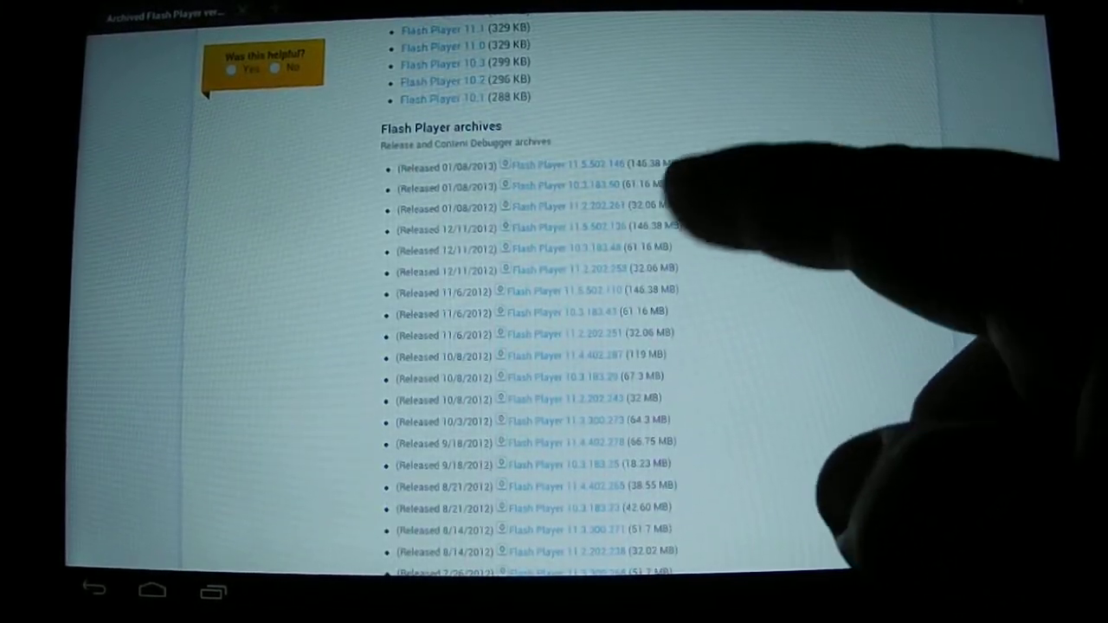
pyautogui.scroll(-3)
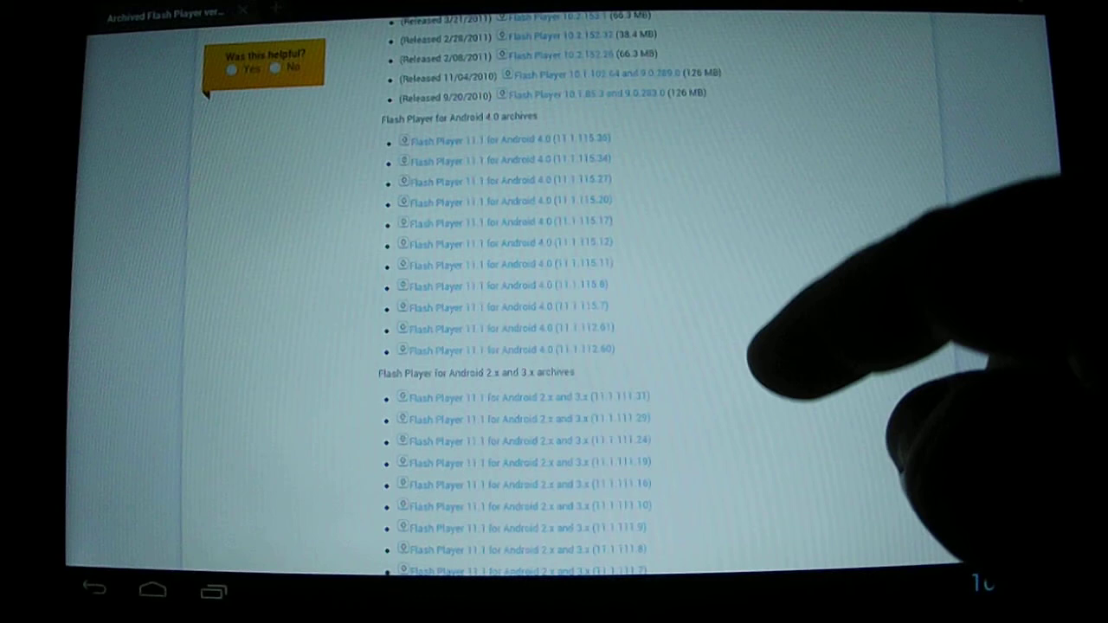
pyautogui.scroll(-3)
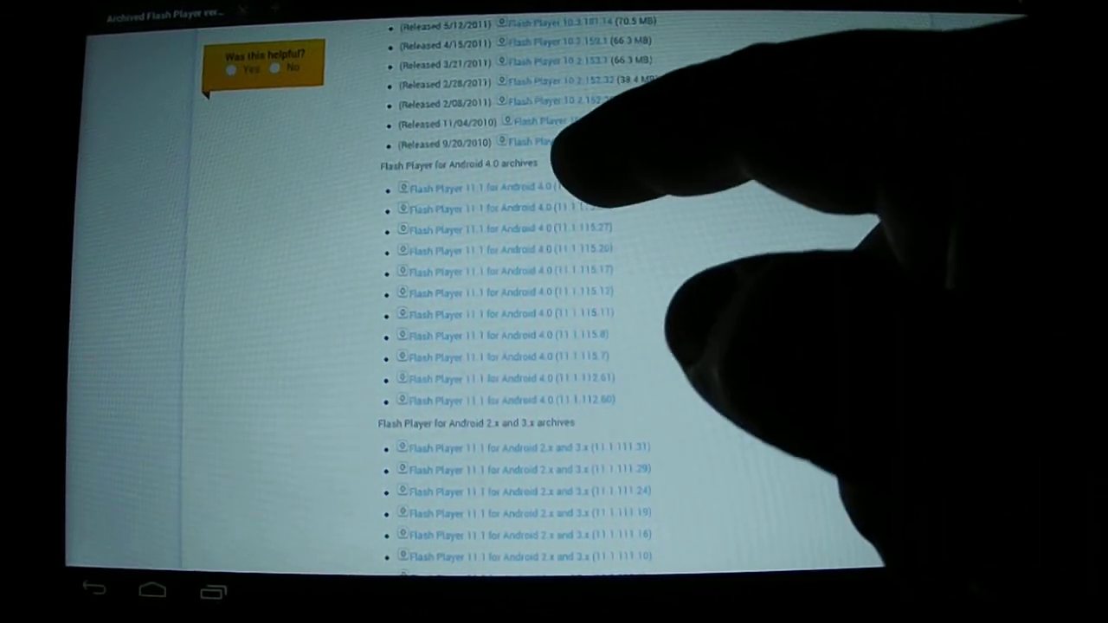
# Step: Download the newest Android 4.0 Flash Player package and install it, replacing the existing app
pyautogui.click(485, 187)
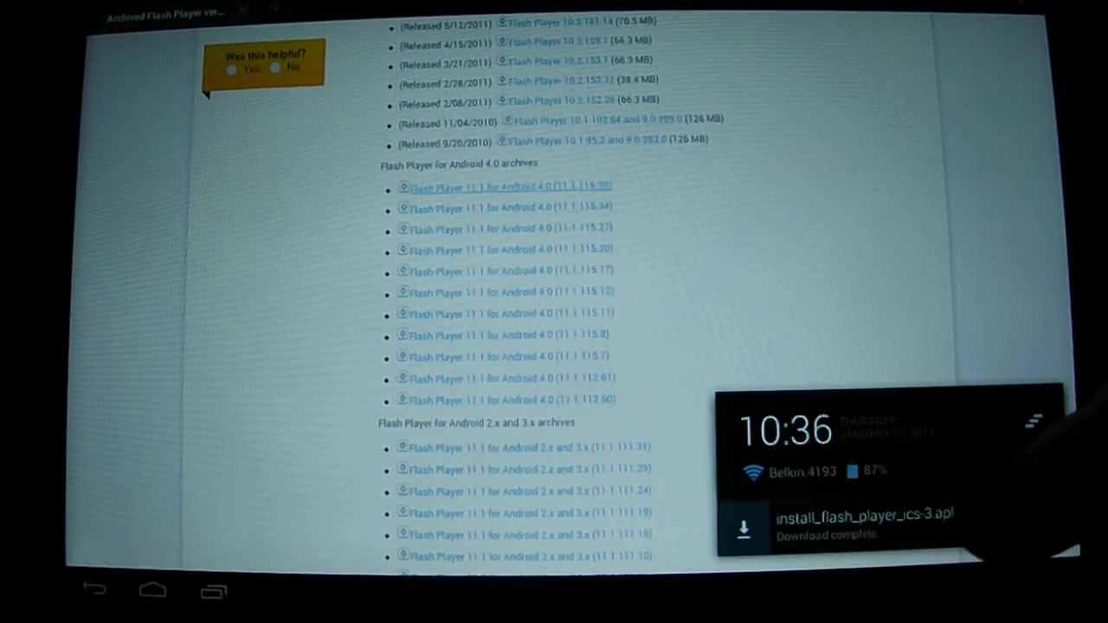
pyautogui.click(849, 523)
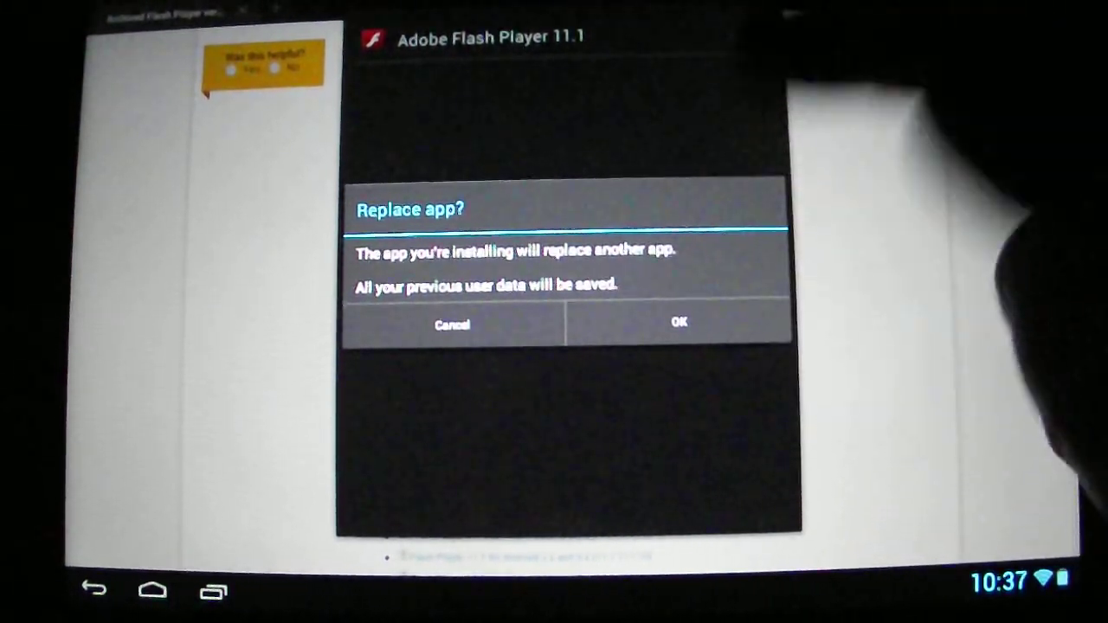
pyautogui.click(679, 324)
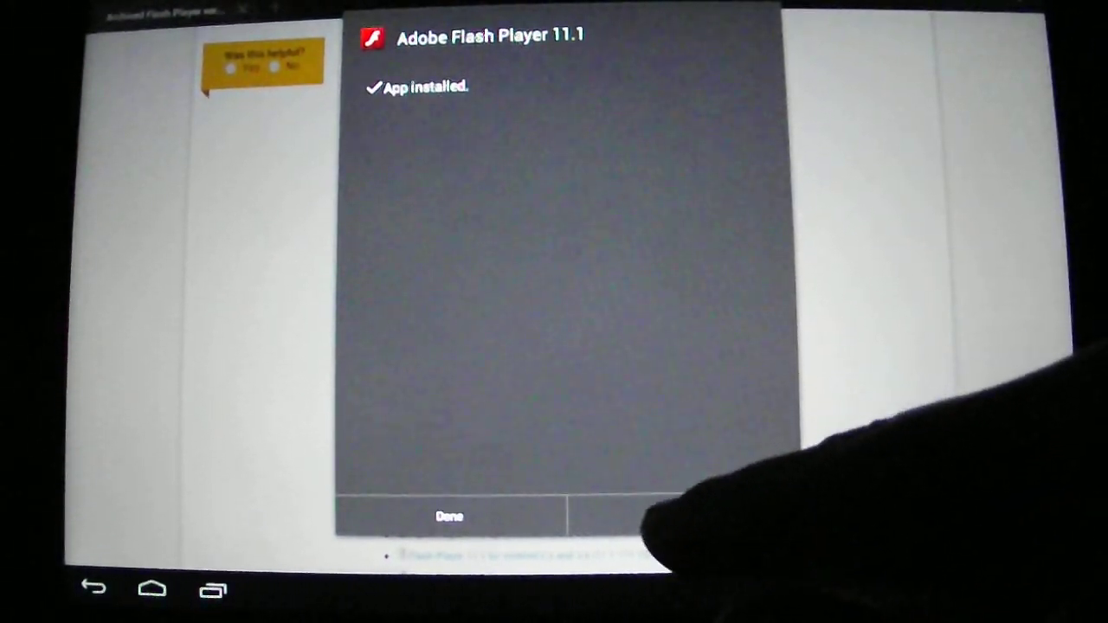
pyautogui.click(449, 517)
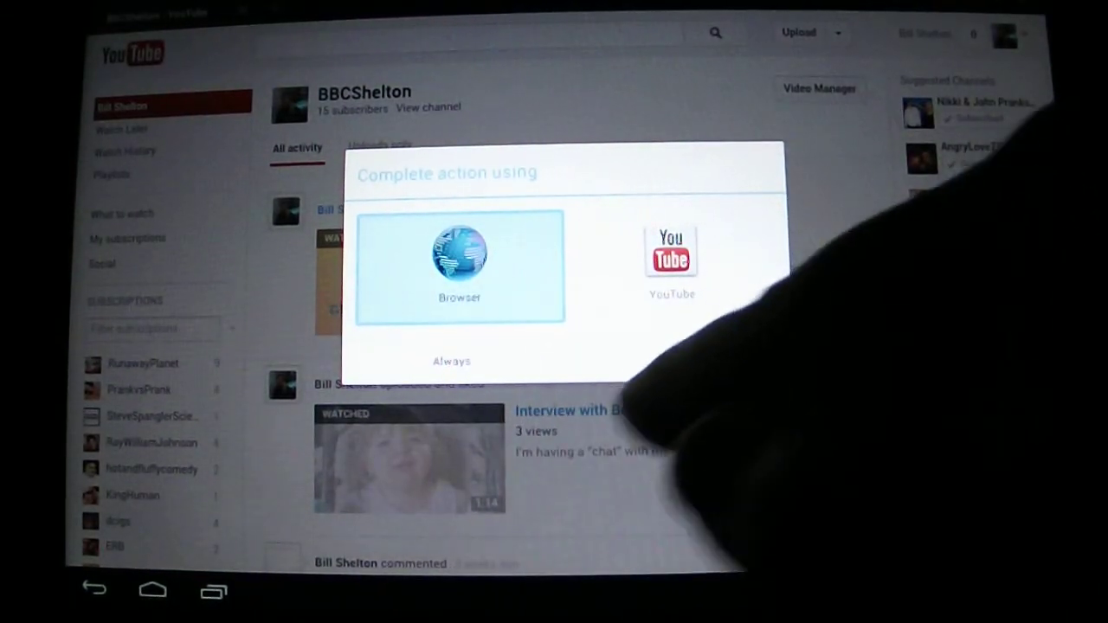
# Step: Choose Browser in 'Complete action using' to load the Critter Sings video page
pyautogui.click(458, 260)
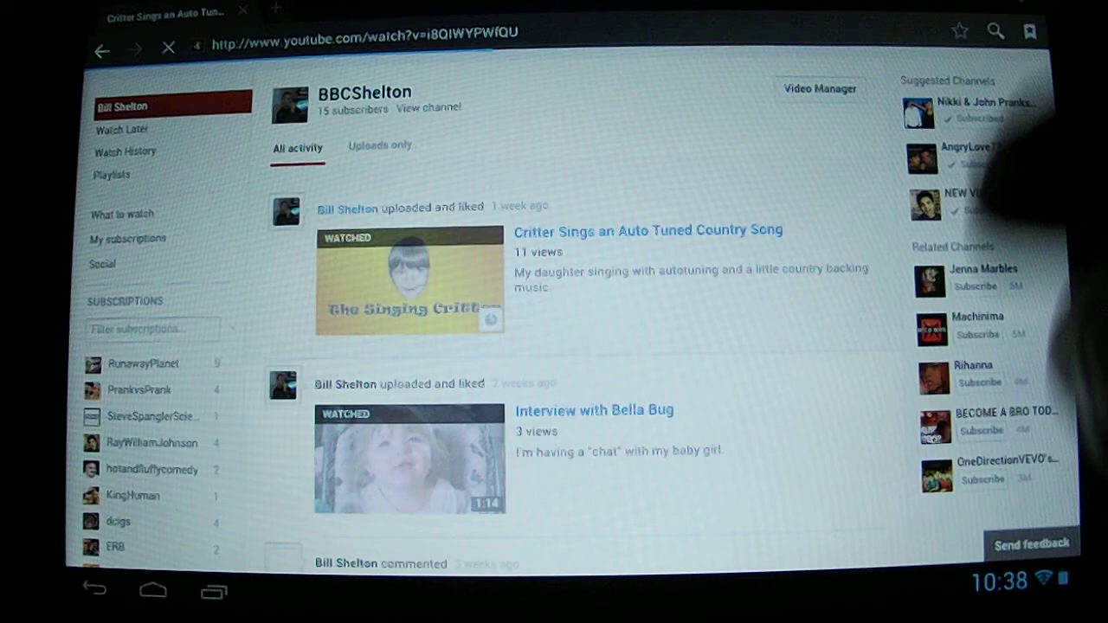
pyautogui.click(647, 231)
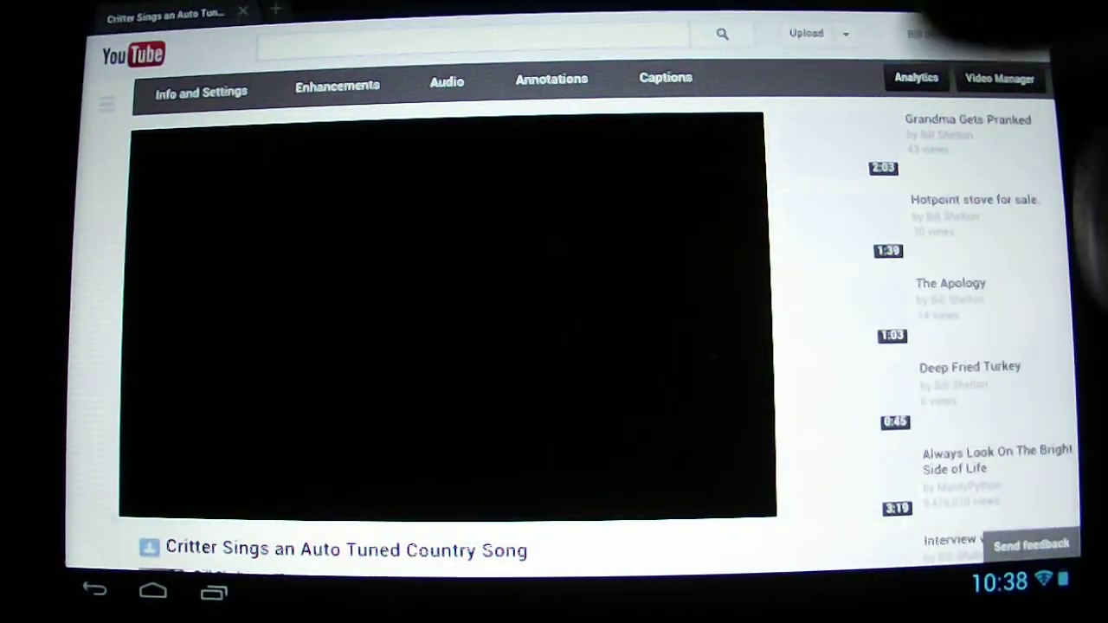